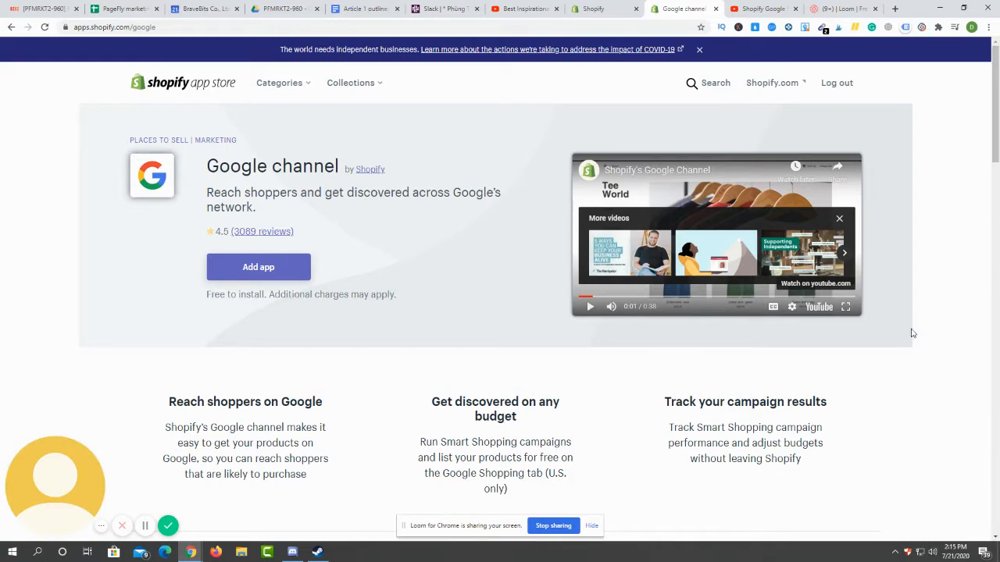
# Step: Show the store's Google channel Overview with its store requirements checklist
pyautogui.click(258, 265)
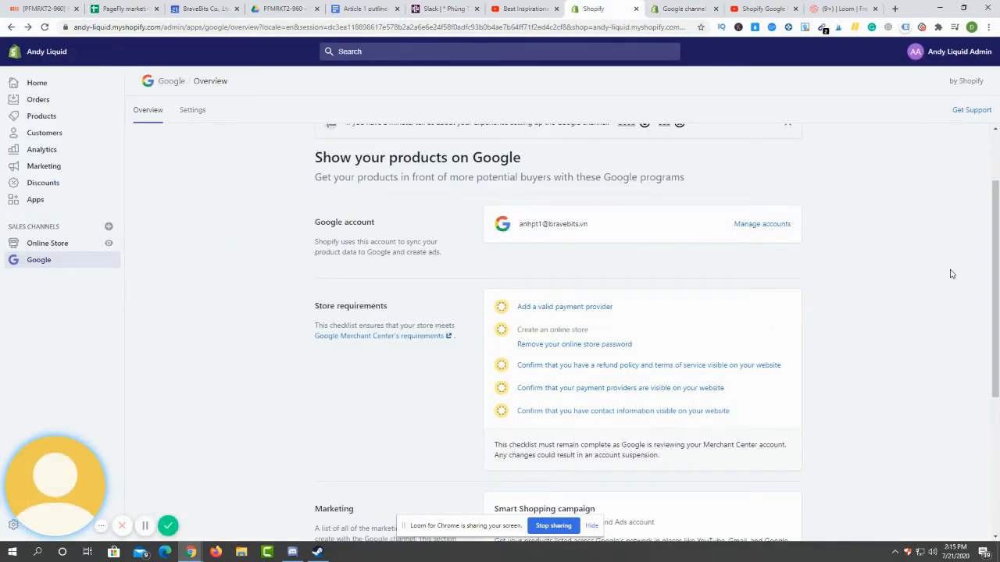
pyautogui.scroll(3)
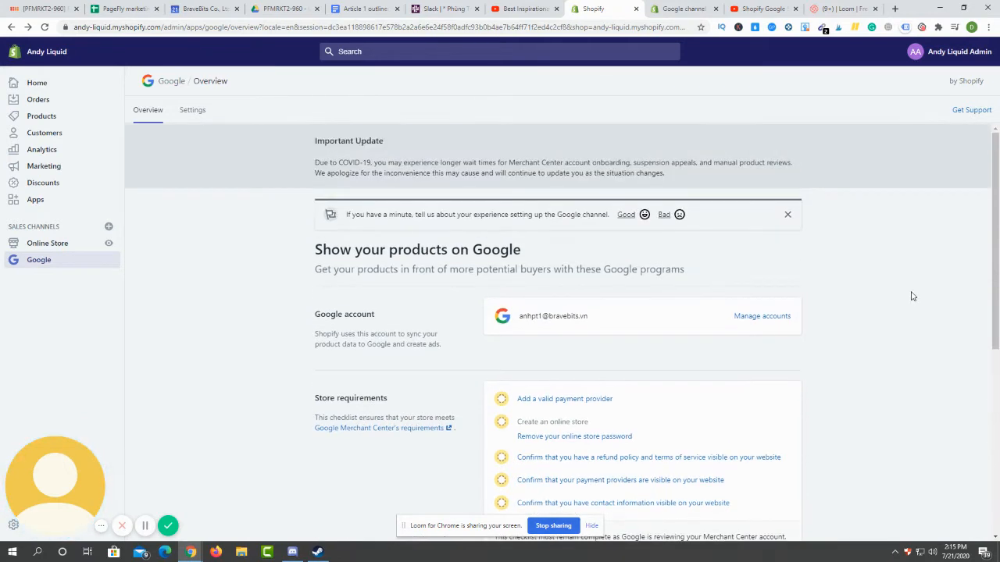
pyautogui.moveTo(529, 326)
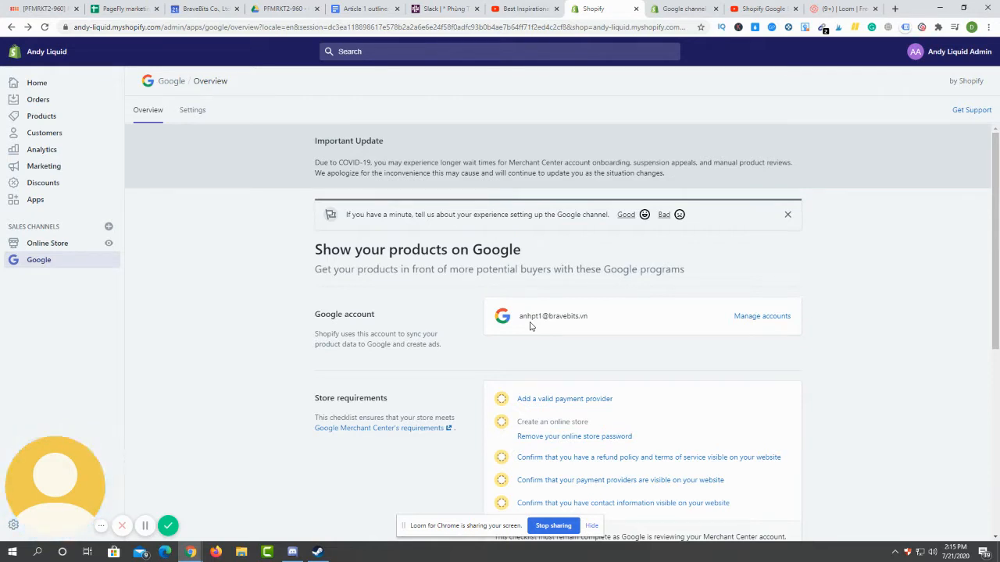
pyautogui.moveTo(194, 275)
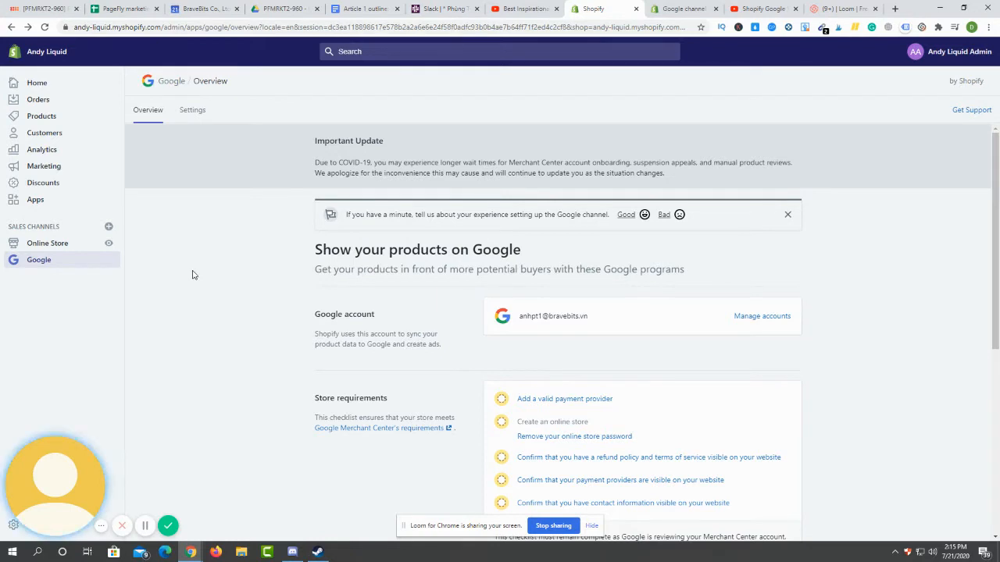
pyautogui.moveTo(347, 228)
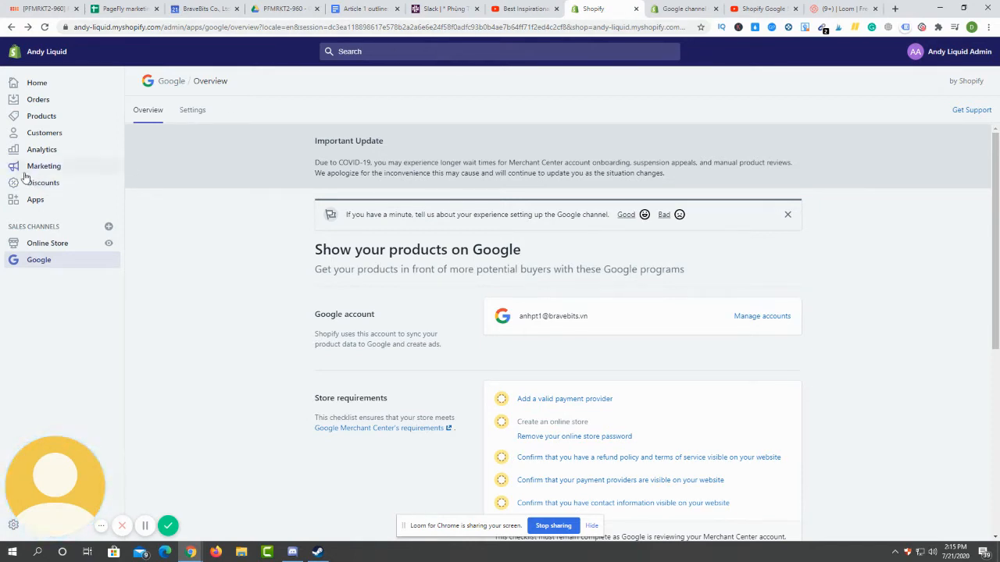
# Step: View the Google channel's App Store listing, then return to the four installed apps list
pyautogui.click(34, 200)
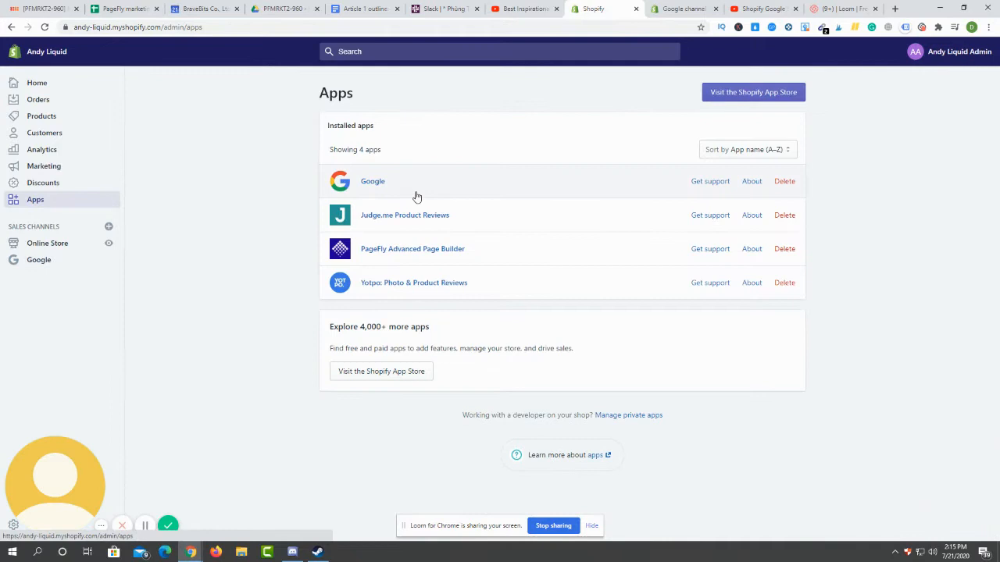
pyautogui.moveTo(383, 185)
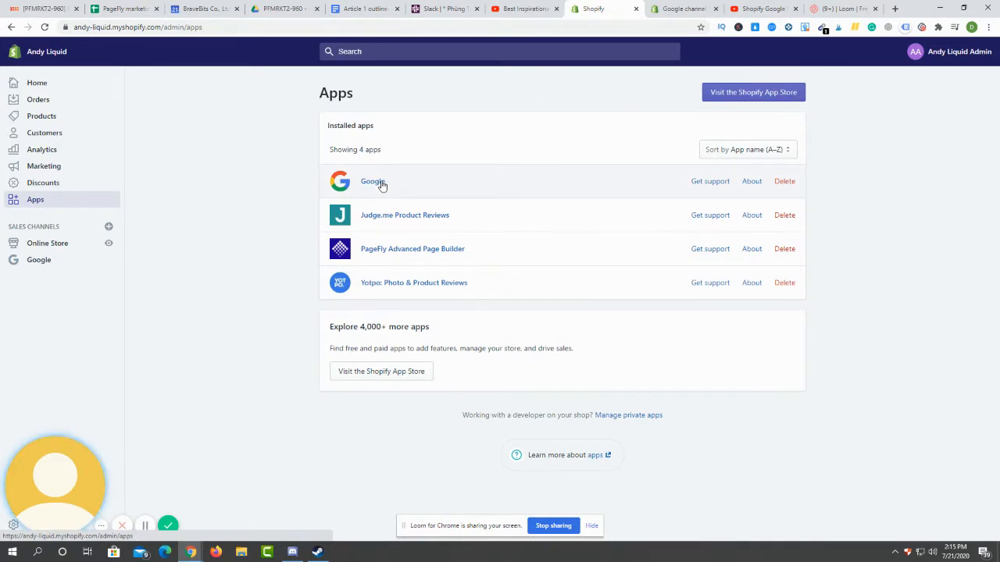
pyautogui.moveTo(393, 175)
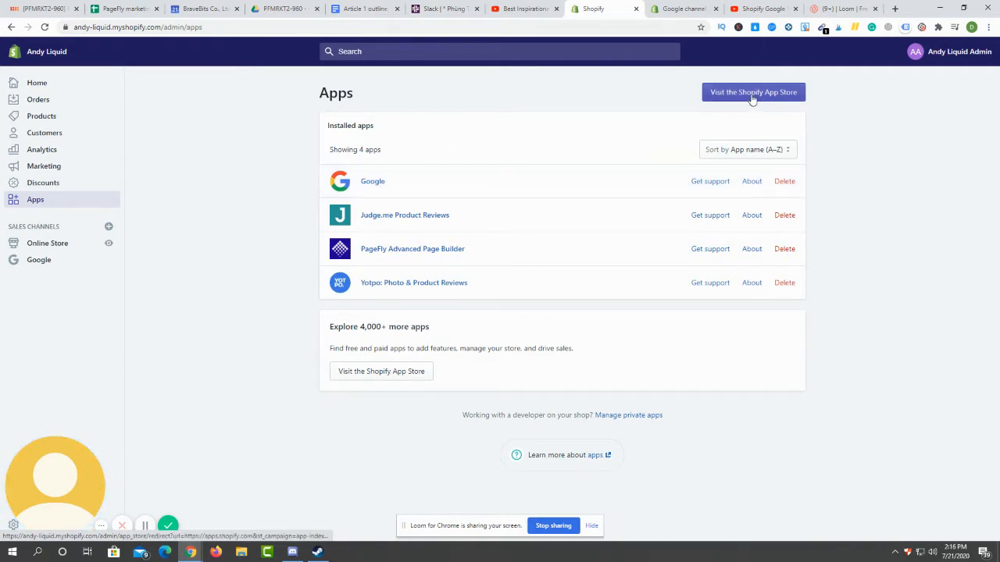
pyautogui.click(753, 93)
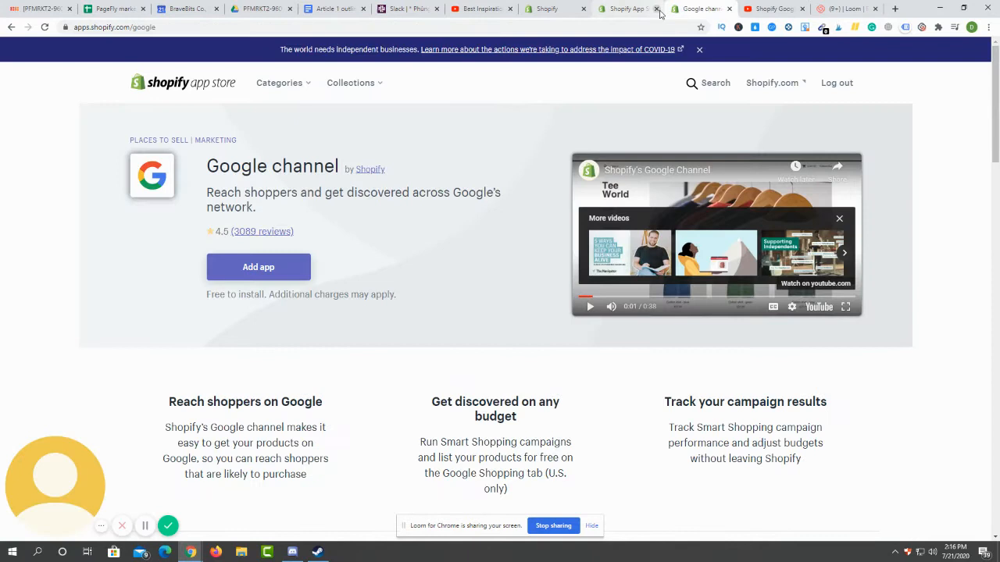
pyautogui.click(656, 9)
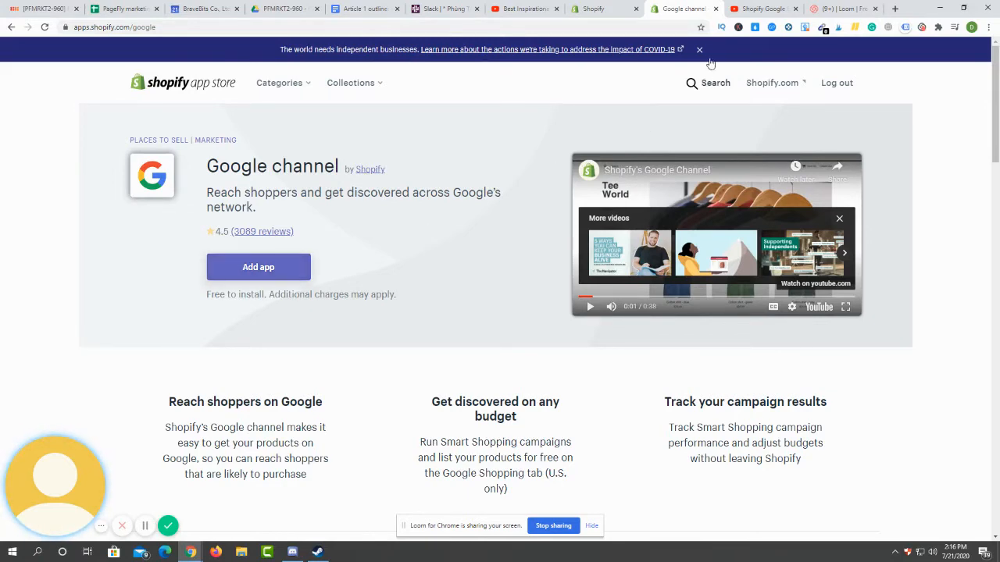
pyautogui.click(601, 10)
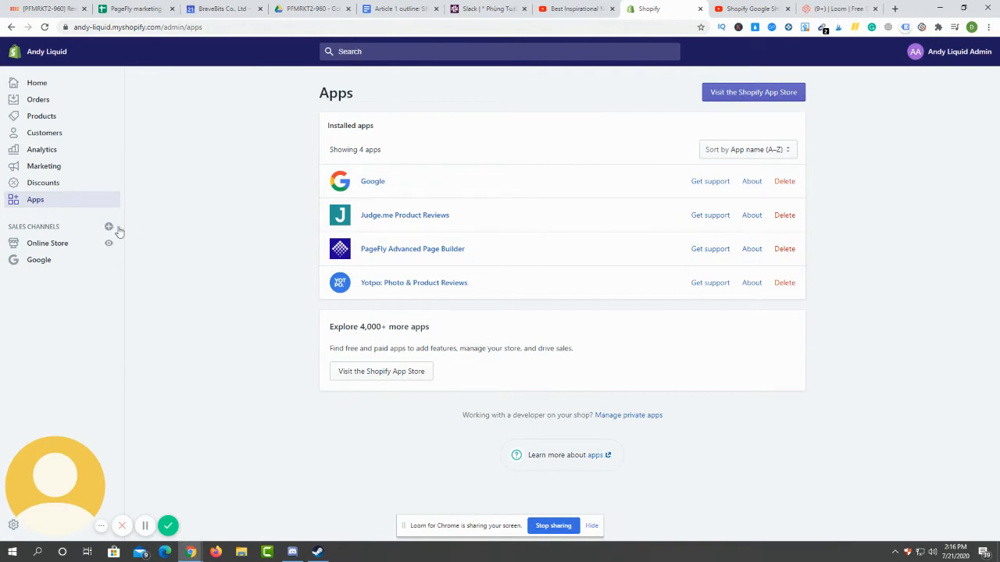
# Step: Bring the Google channel's Store requirements into view and show options for 'Add a valid payment provider'
pyautogui.click(372, 181)
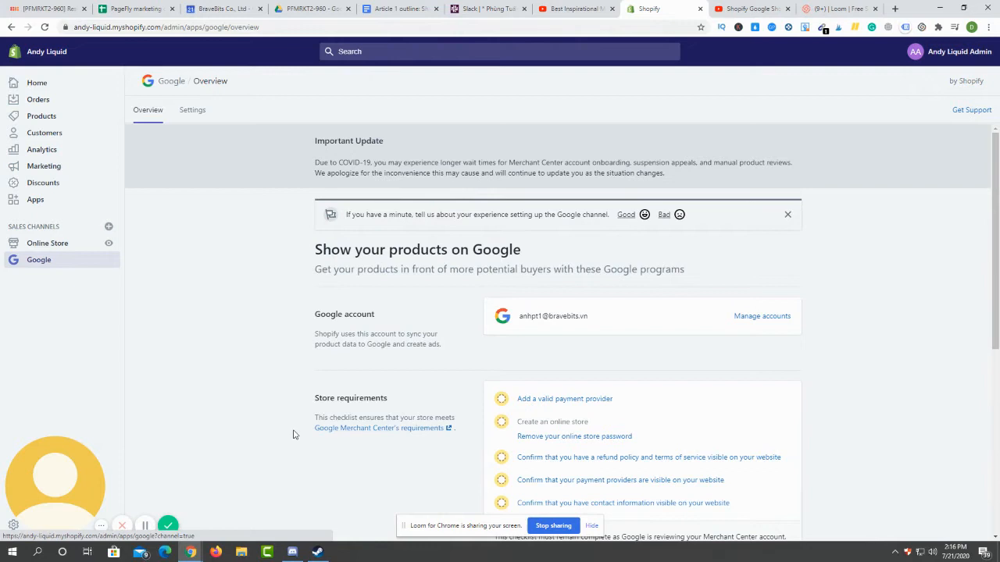
pyautogui.scroll(-3)
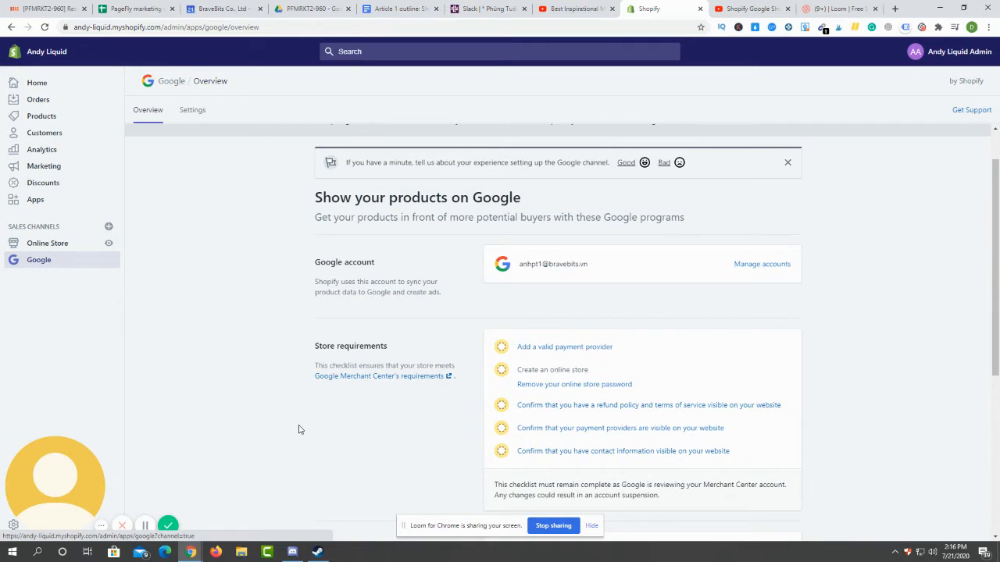
pyautogui.scroll(-3)
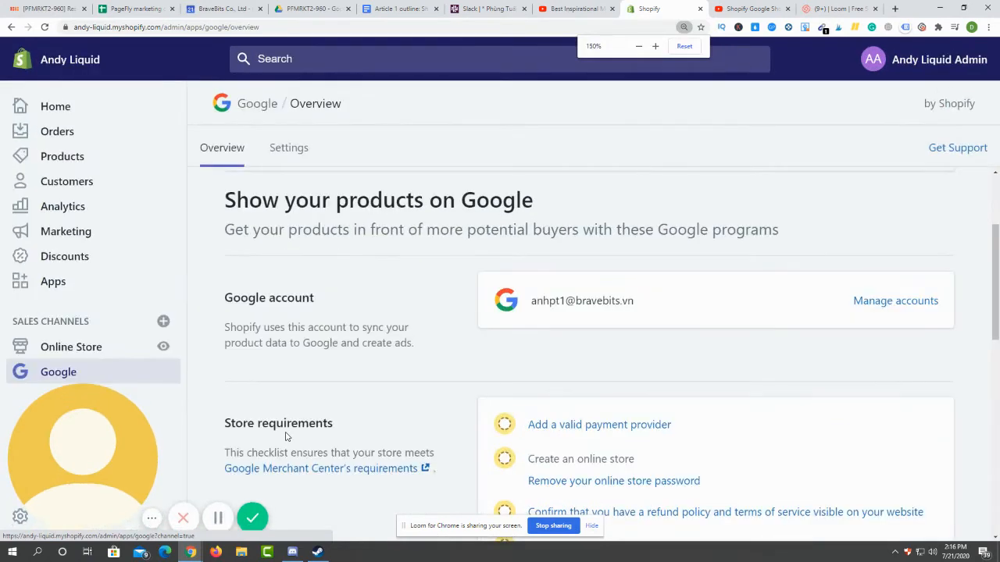
pyautogui.scroll(-3)
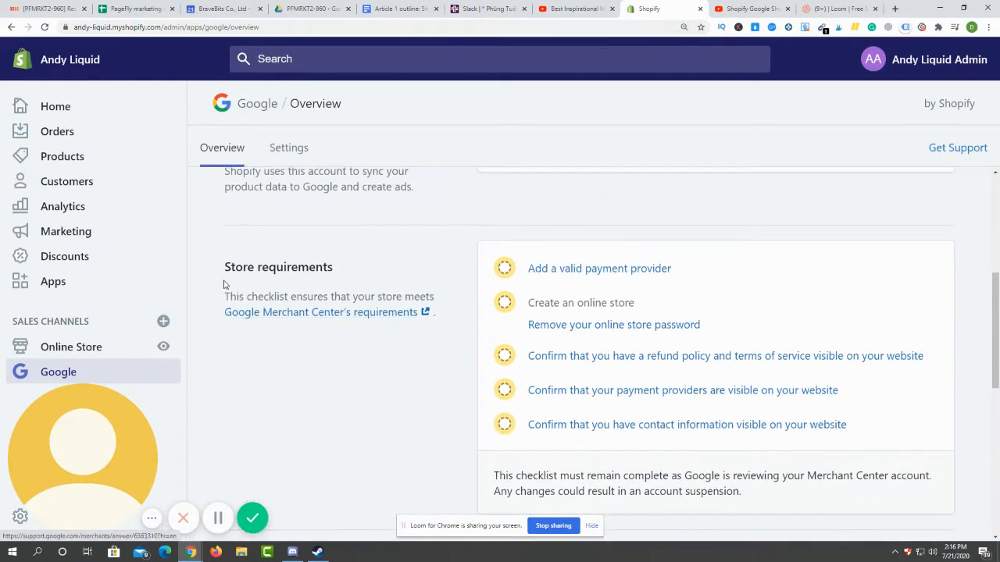
pyautogui.doubleClick(278, 266)
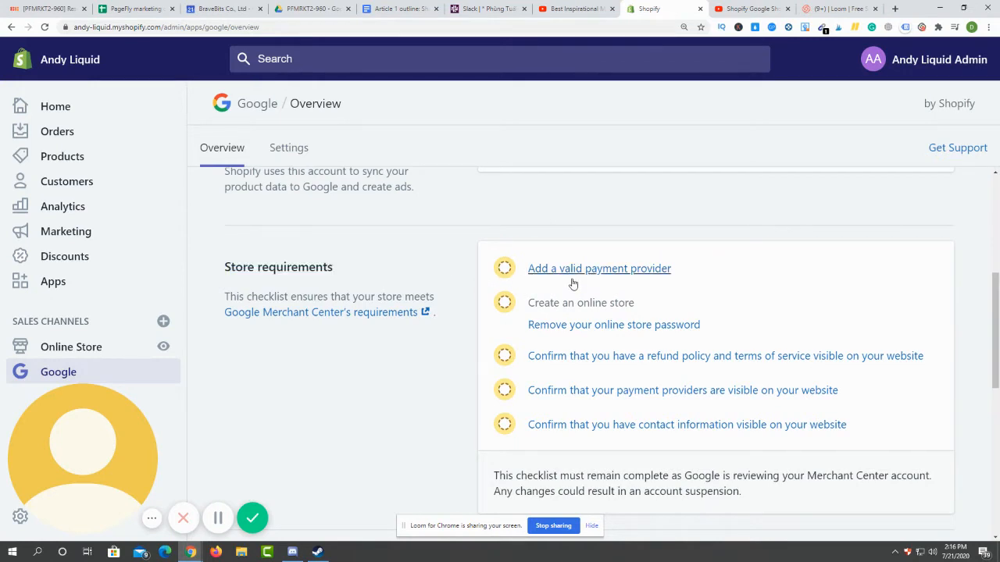
pyautogui.moveTo(594, 279)
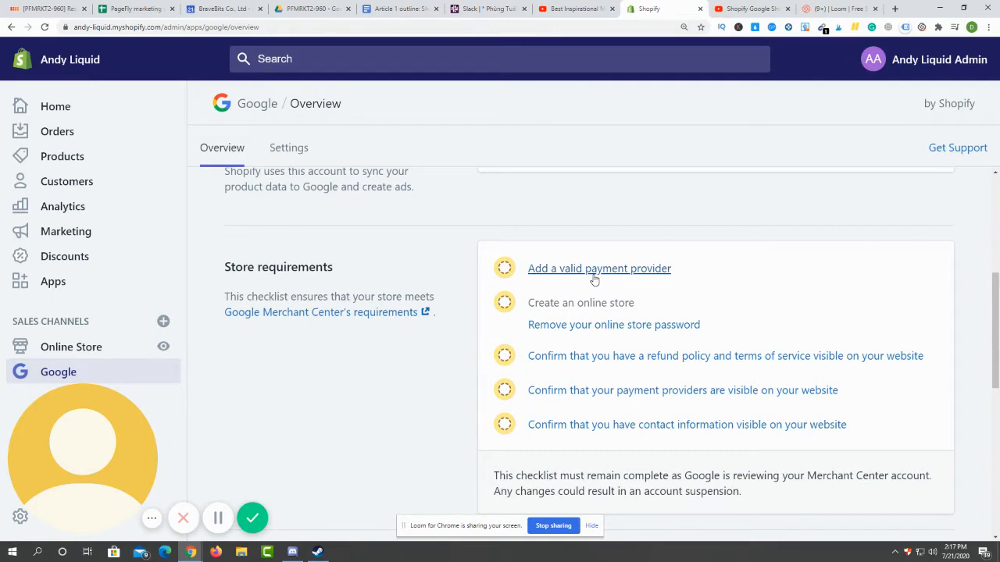
pyautogui.rightClick(595, 278)
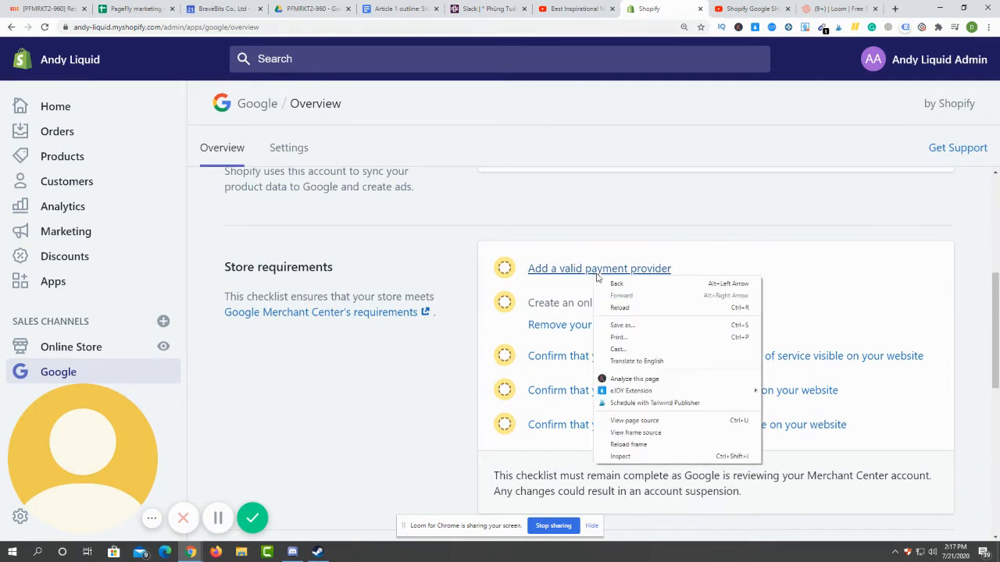
# Step: Review the Payment providers settings (PayPal, third-party, alternative, manual) and return to the checklist
pyautogui.click(599, 268)
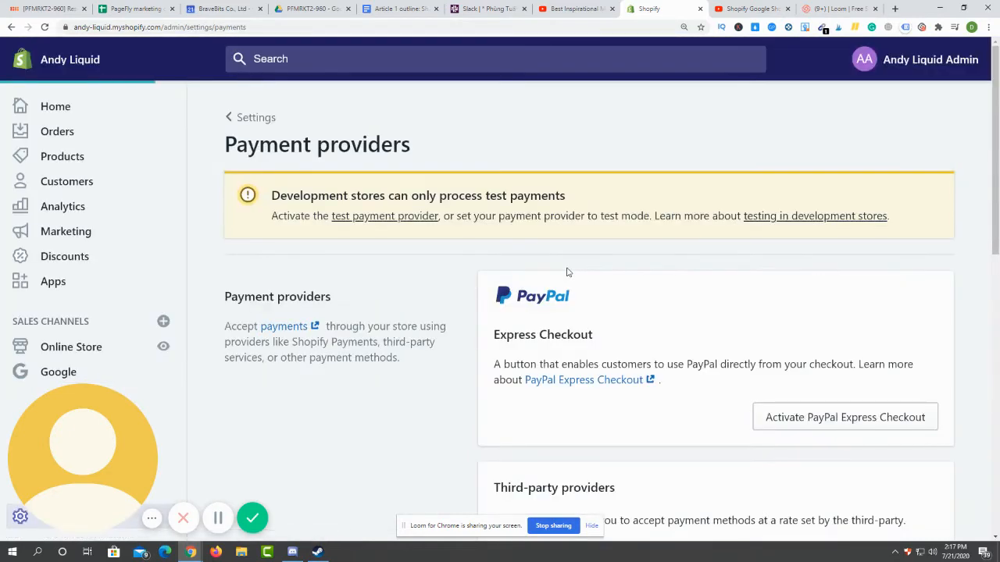
pyautogui.scroll(-3)
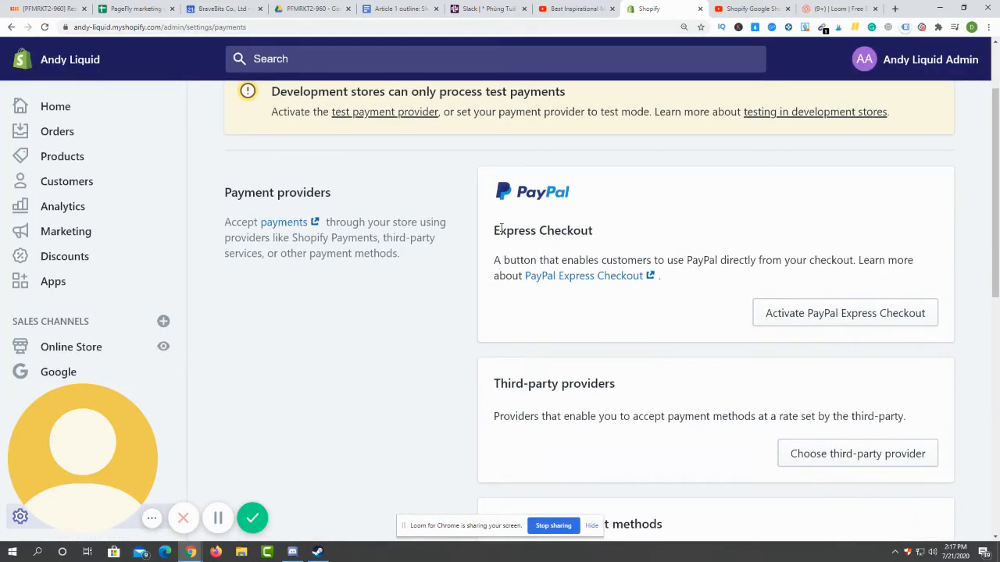
pyautogui.scroll(-3)
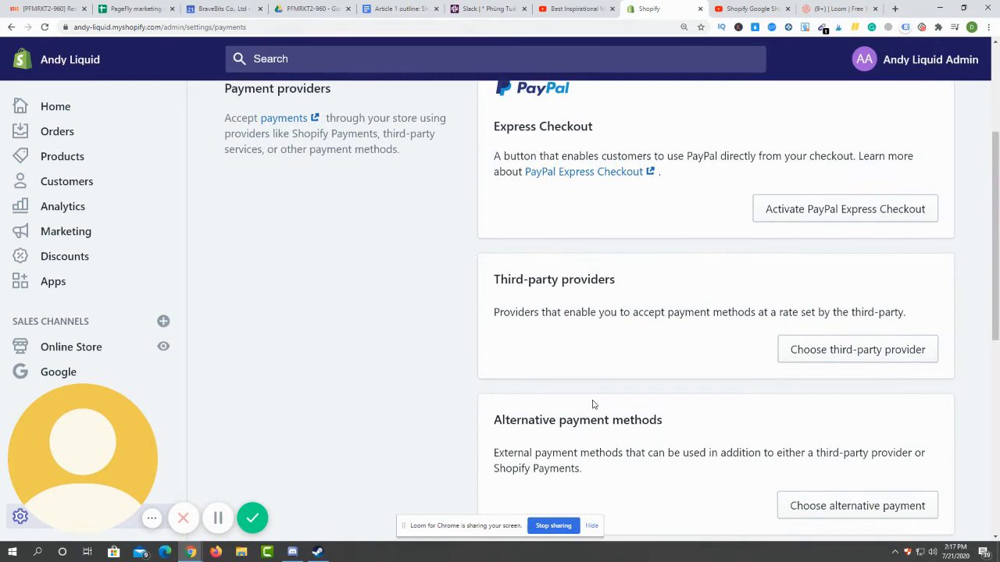
pyautogui.scroll(-3)
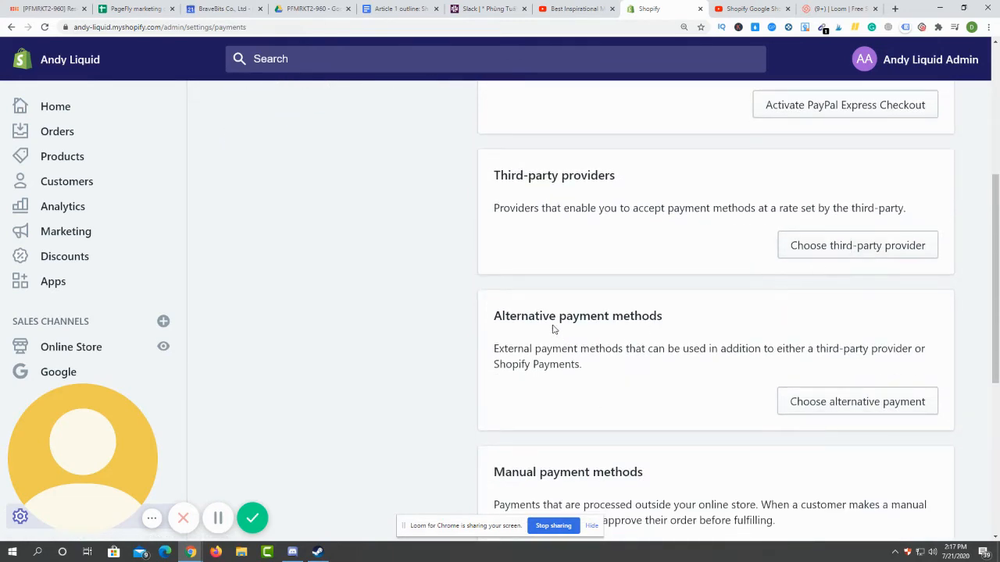
pyautogui.scroll(-3)
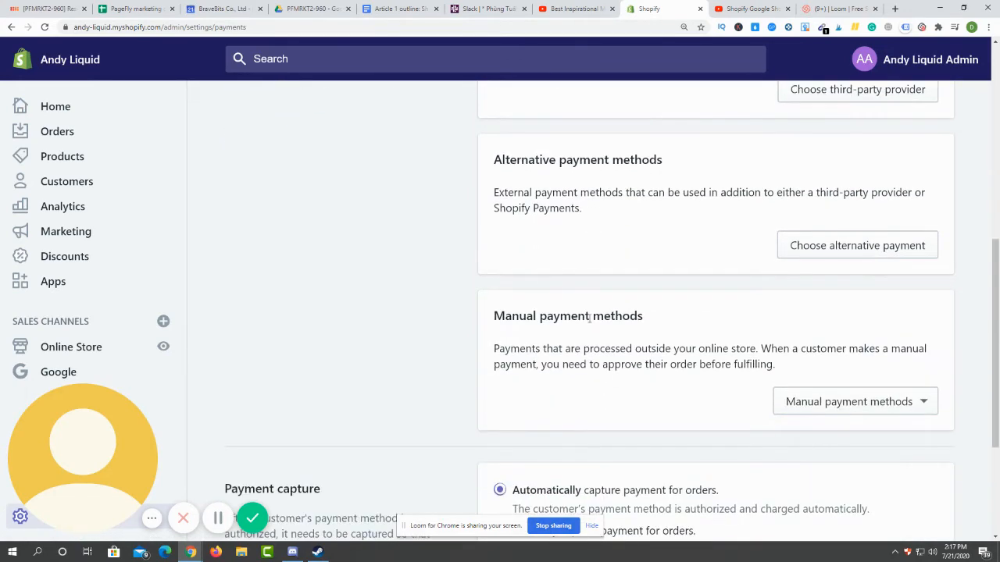
pyautogui.scroll(3)
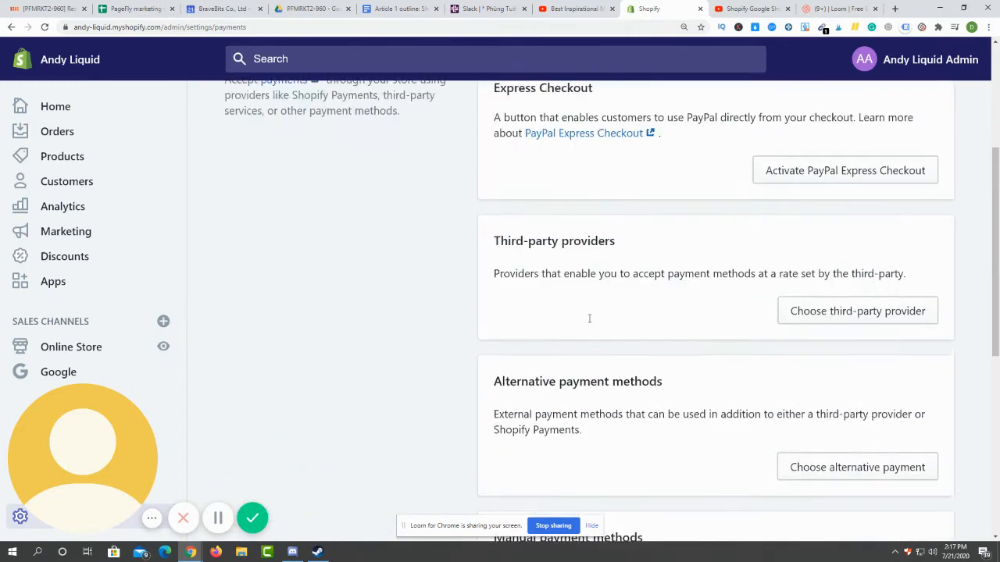
pyautogui.scroll(-3)
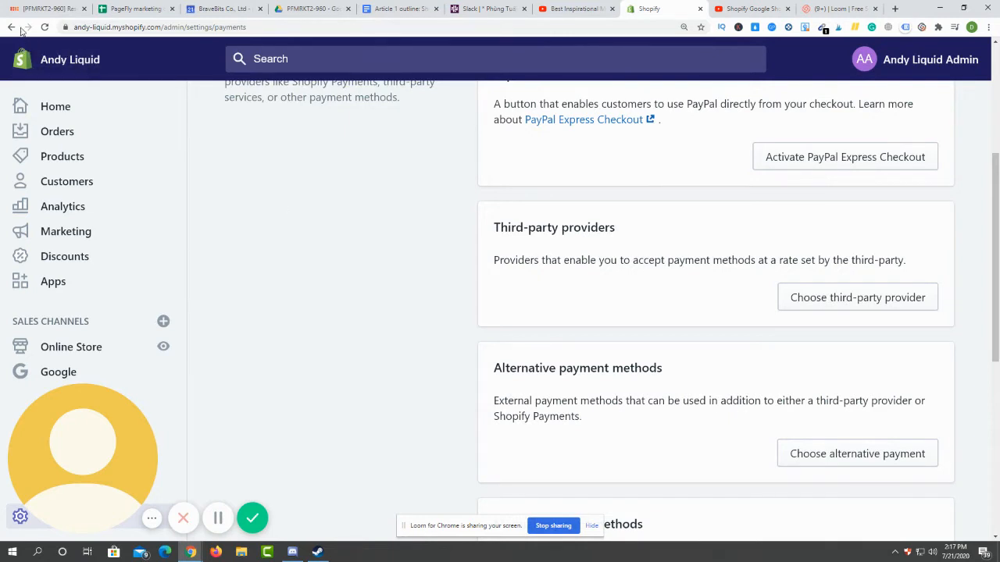
pyautogui.moveTo(509, 401)
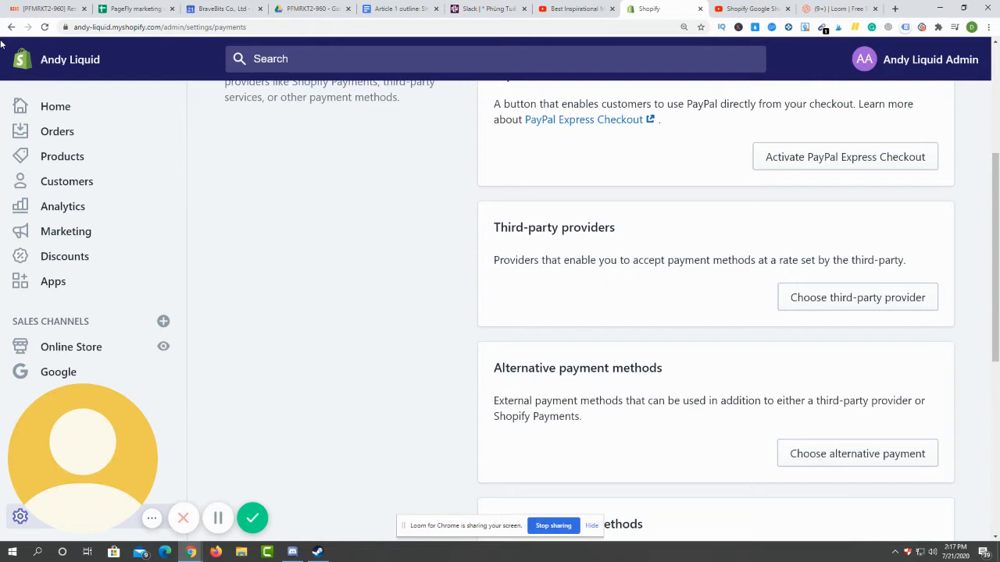
pyautogui.click(58, 371)
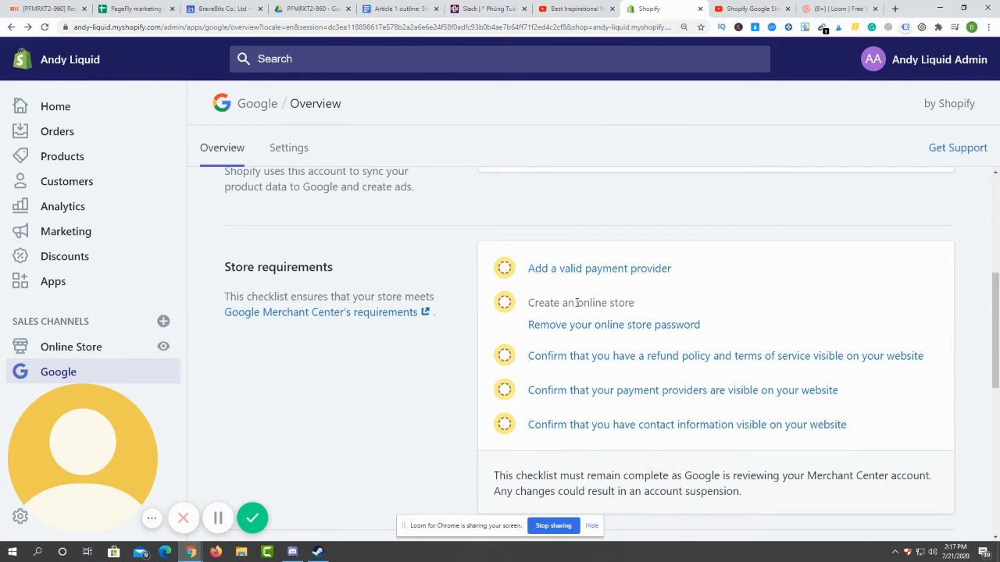
pyautogui.moveTo(614, 325)
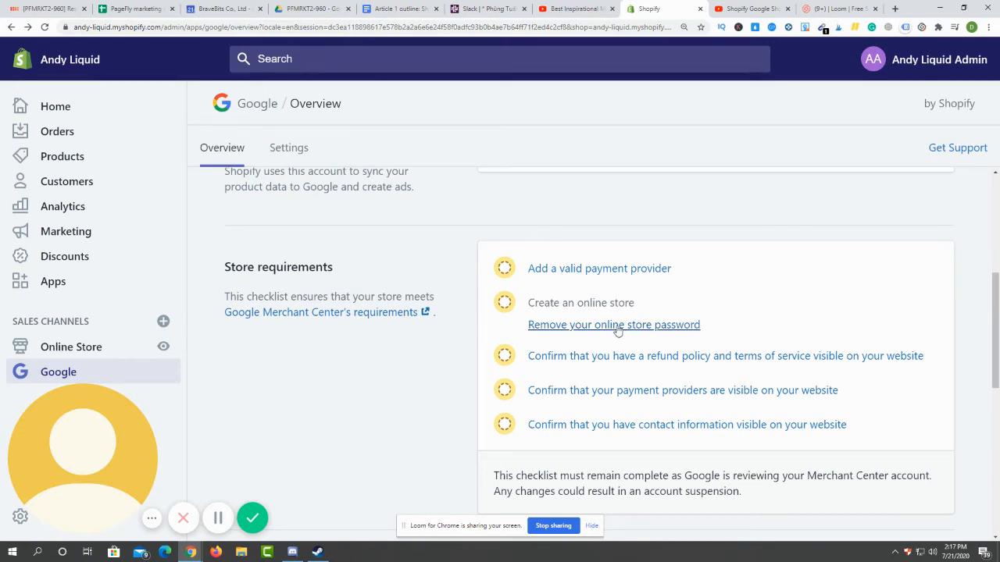
pyautogui.click(613, 324)
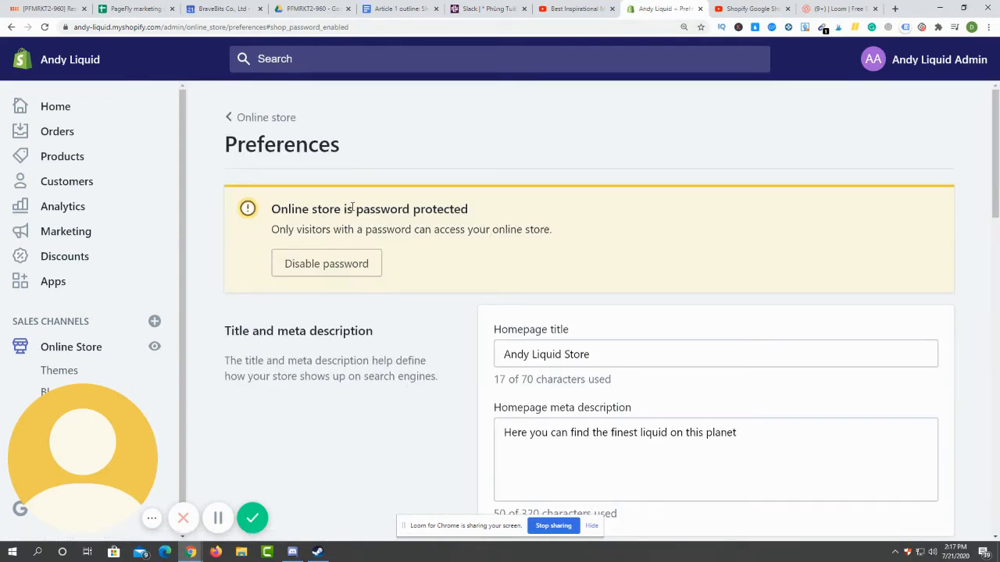
pyautogui.moveTo(340, 296)
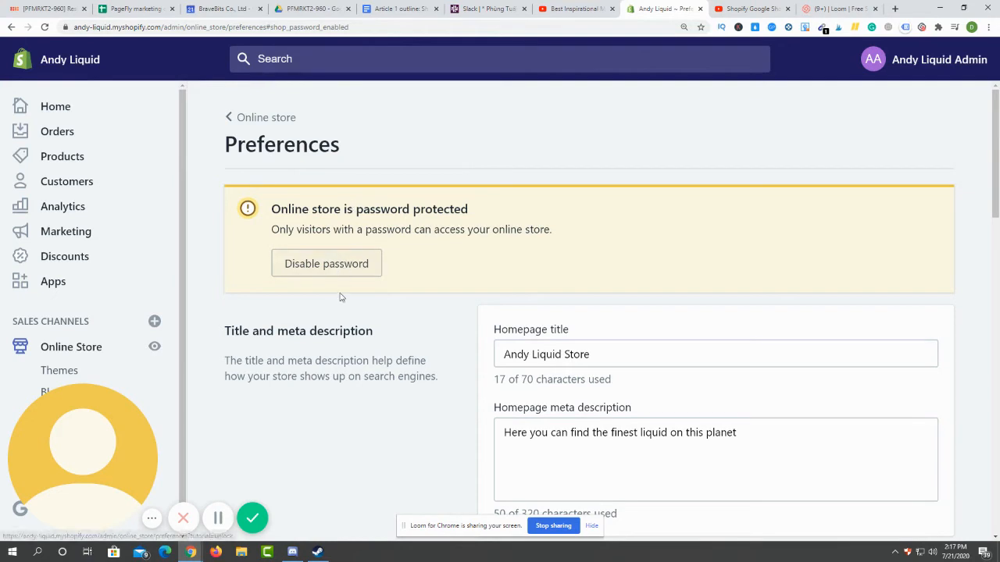
pyautogui.moveTo(353, 272)
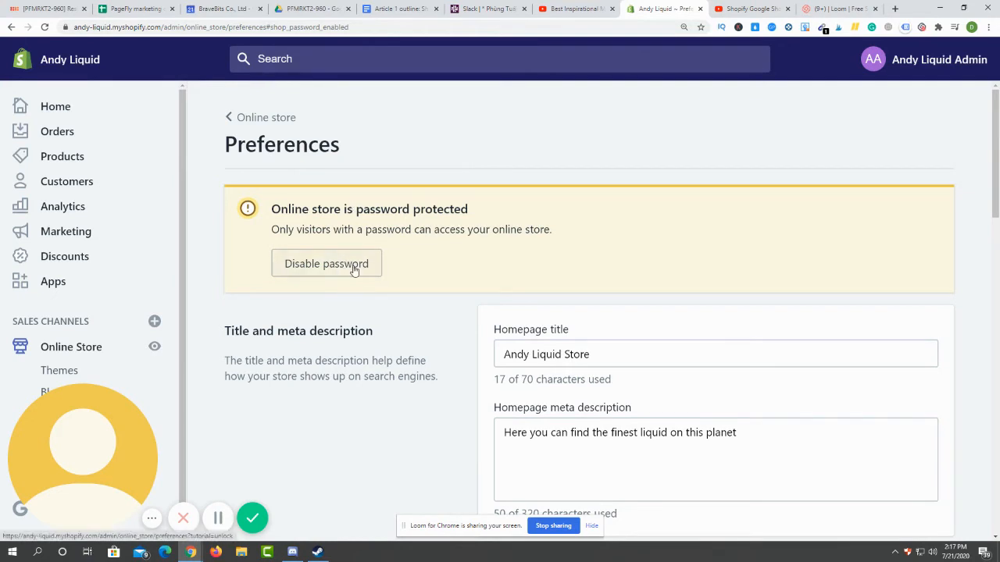
pyautogui.scroll(-3)
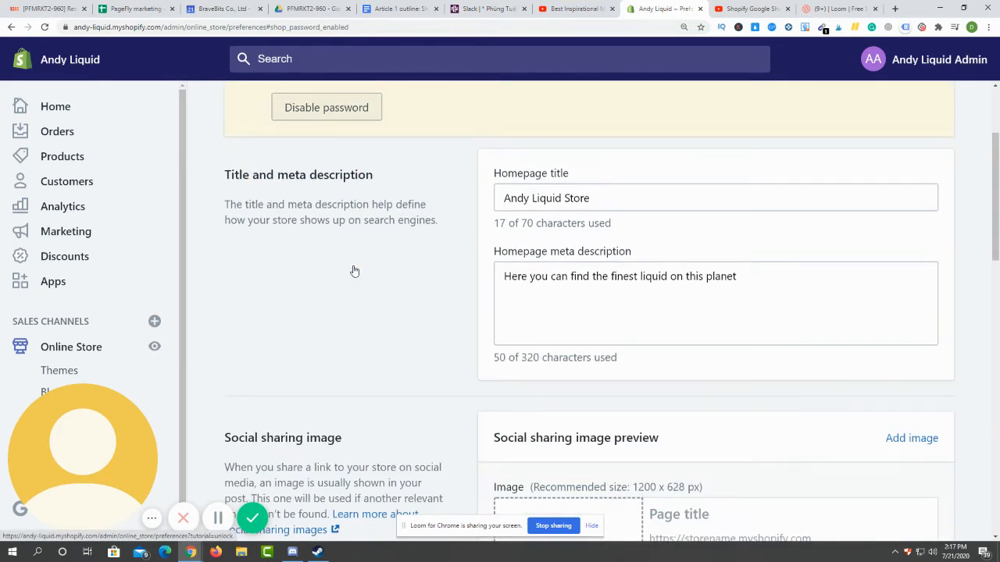
pyautogui.scroll(-3)
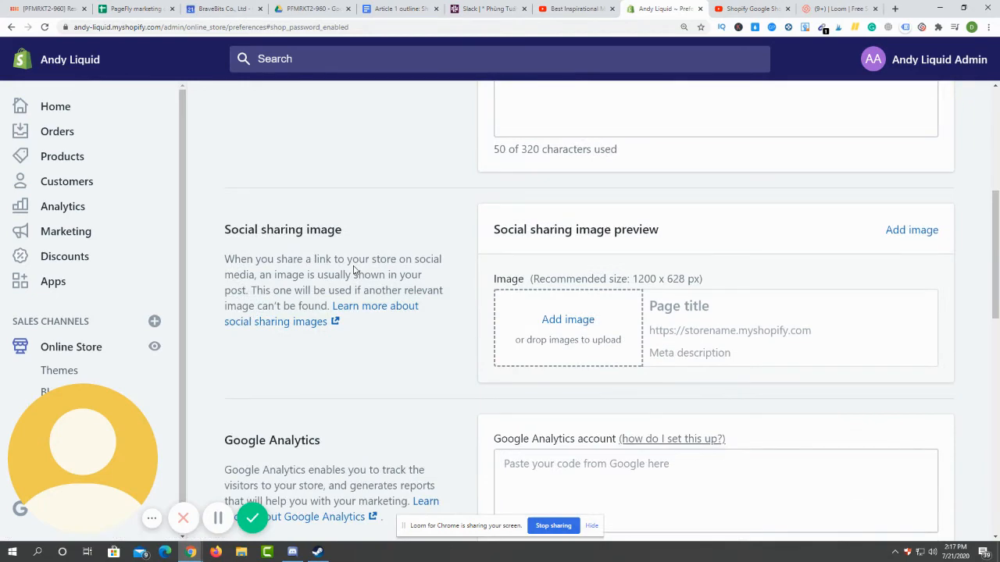
pyautogui.scroll(3)
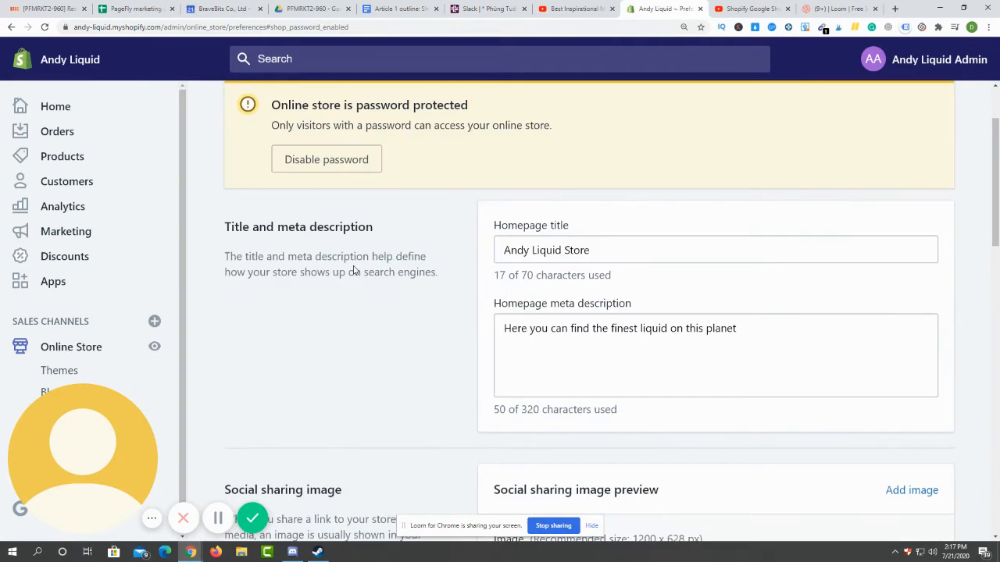
pyautogui.scroll(-3)
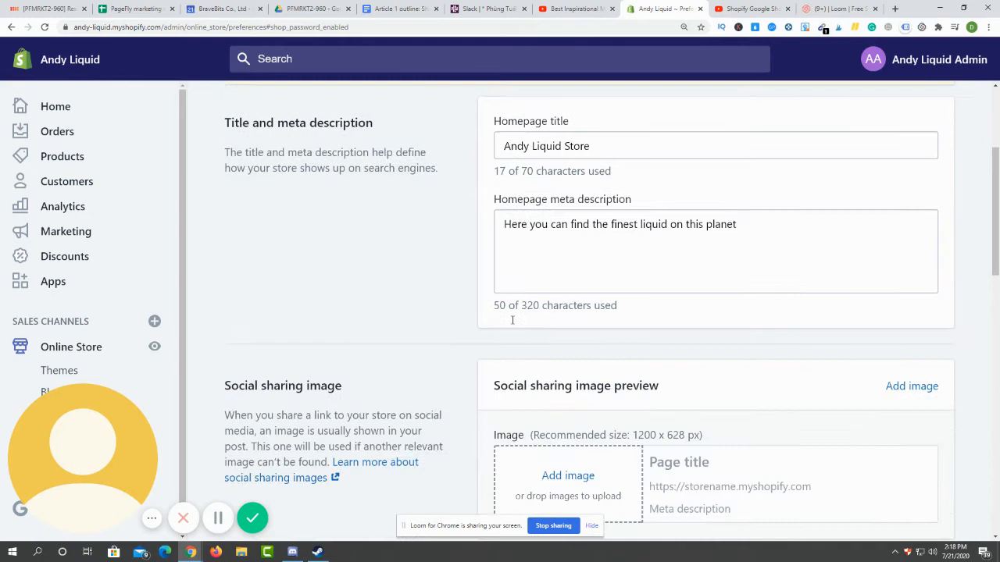
pyautogui.scroll(-3)
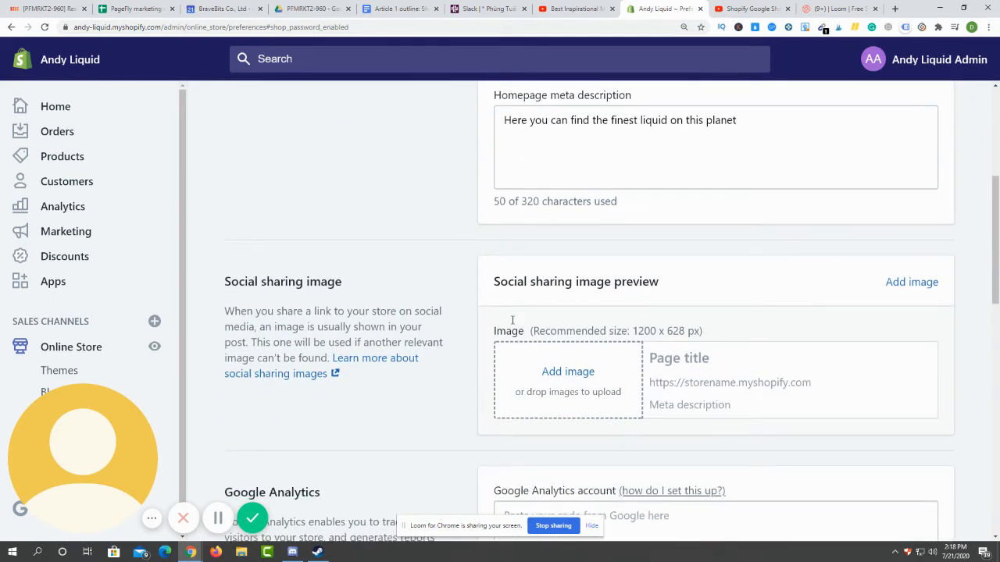
pyautogui.moveTo(479, 322)
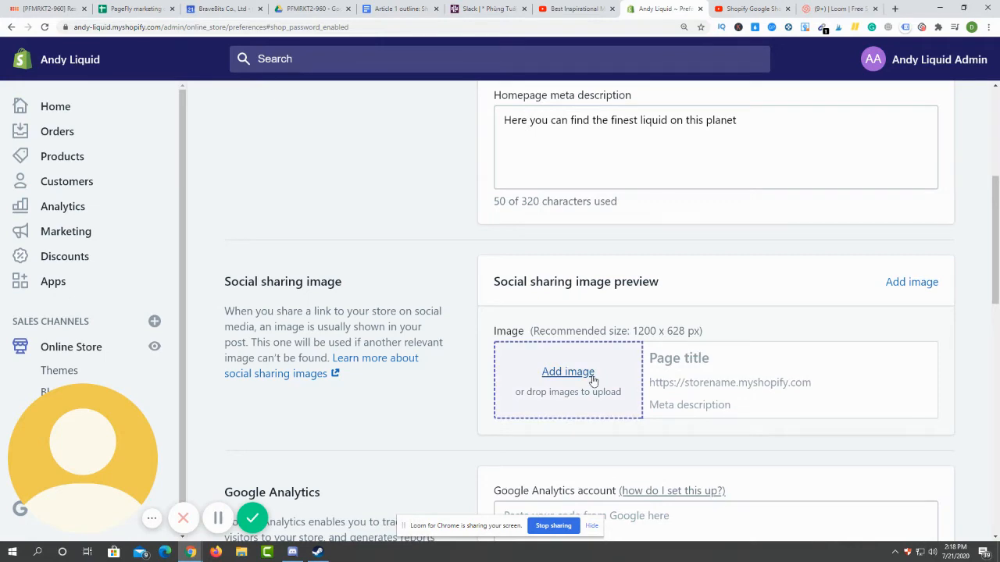
pyautogui.scroll(-3)
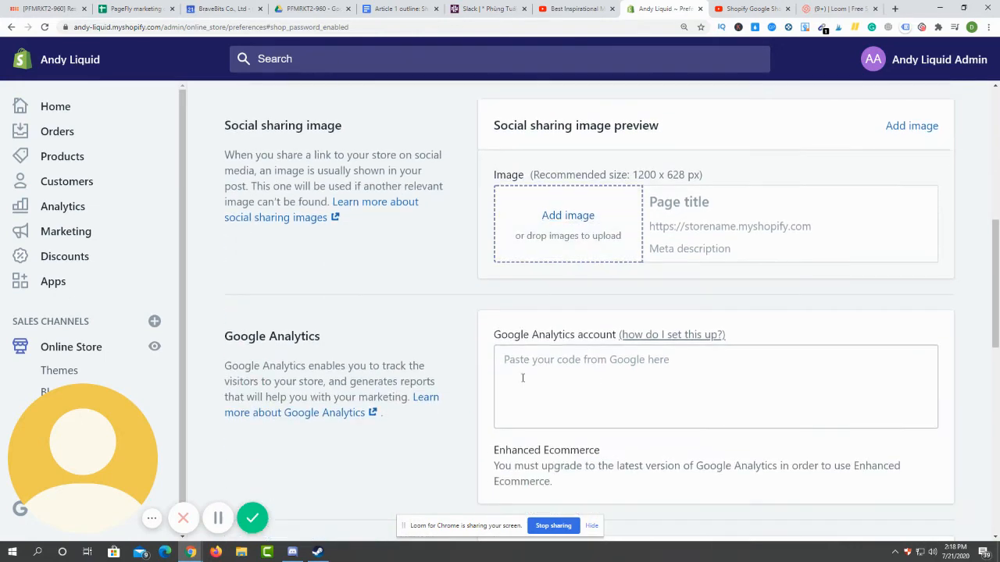
pyautogui.scroll(-3)
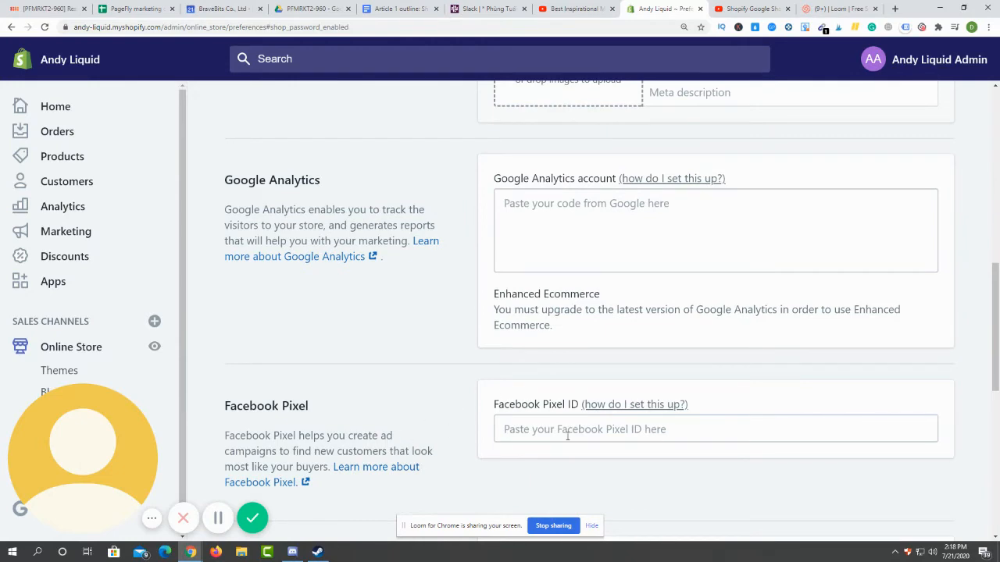
pyautogui.scroll(3)
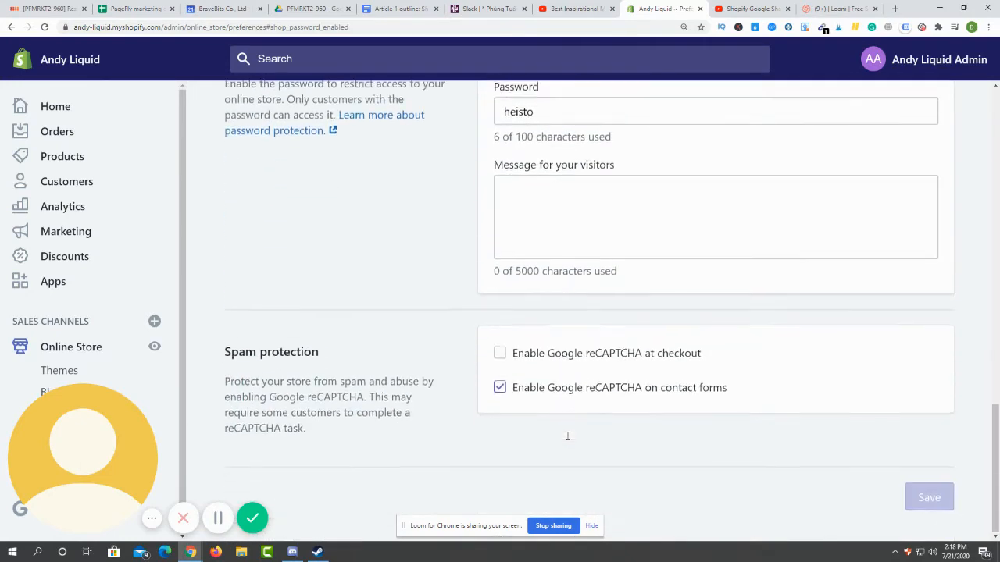
pyautogui.scroll(3)
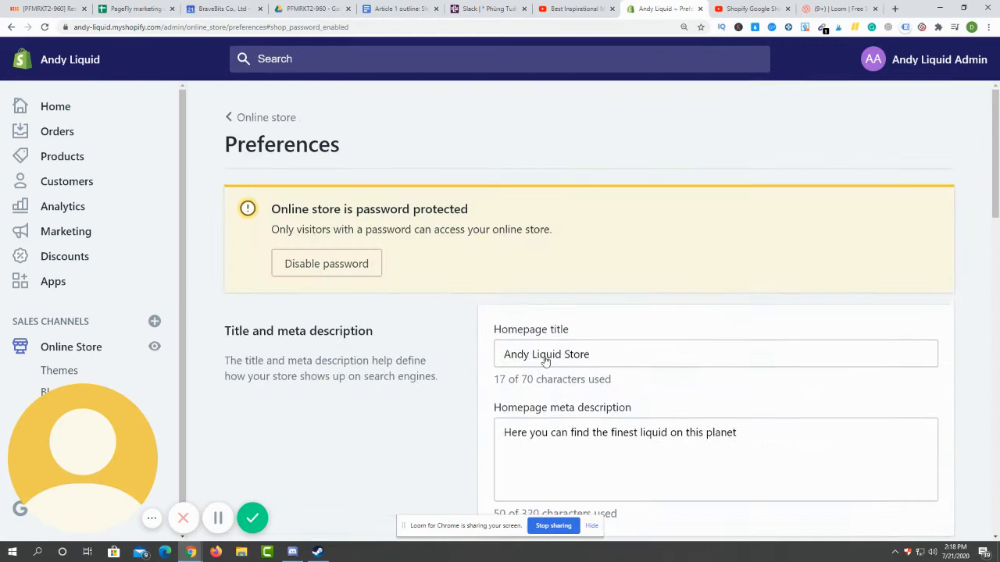
# Step: Return to the Google channel checklist showing the payment-methods requirement note
pyautogui.click(59, 372)
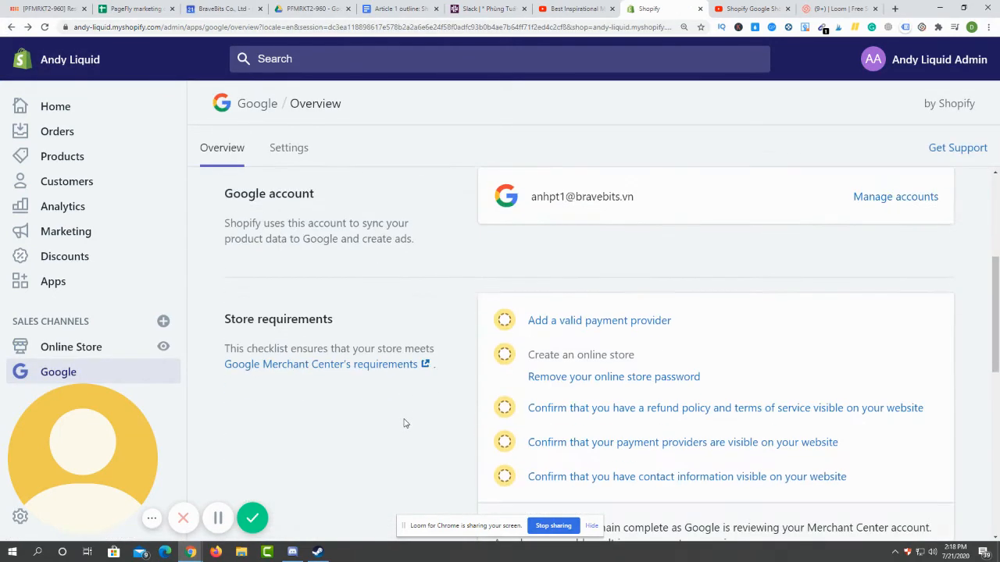
pyautogui.moveTo(573, 407)
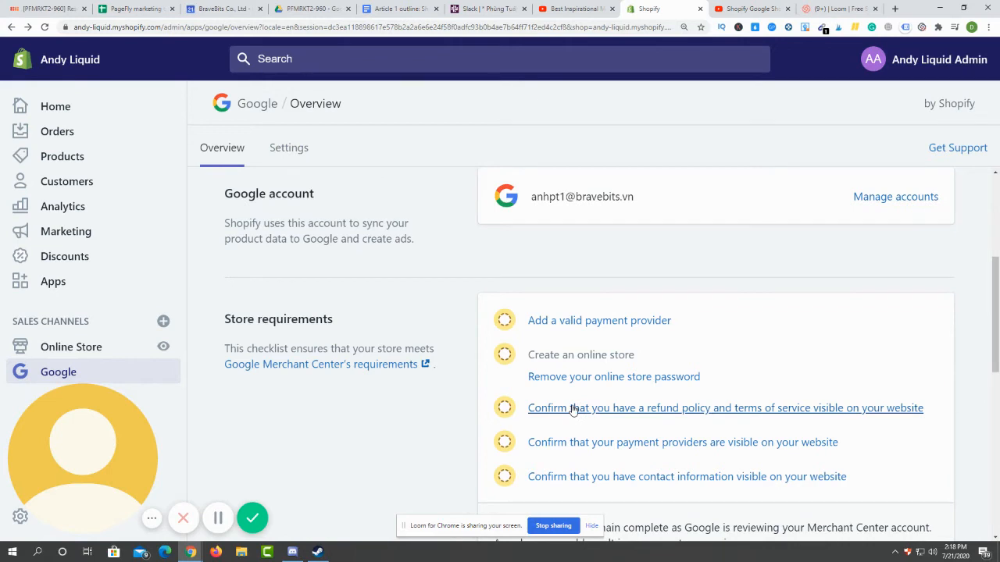
pyautogui.moveTo(577, 416)
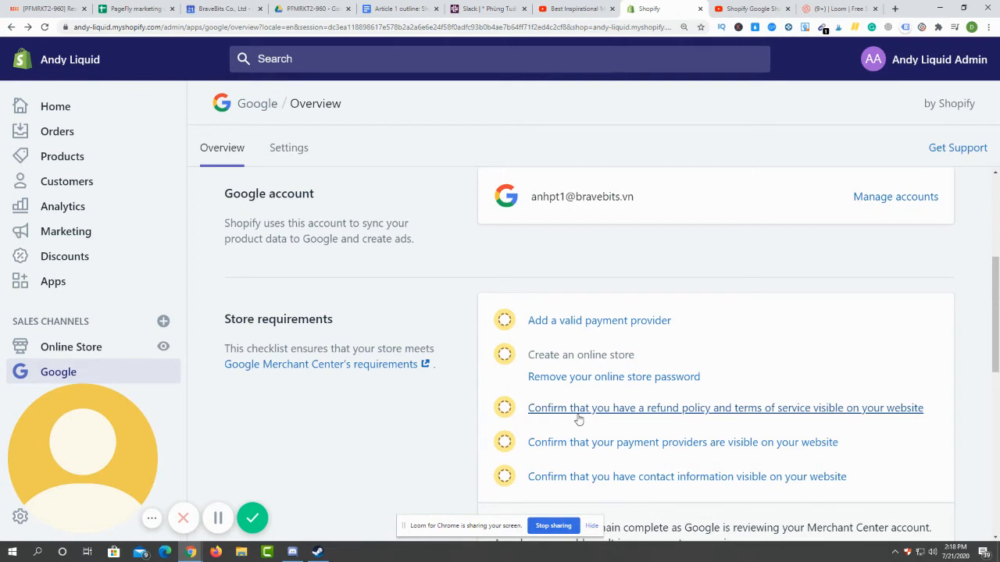
pyautogui.moveTo(575, 442)
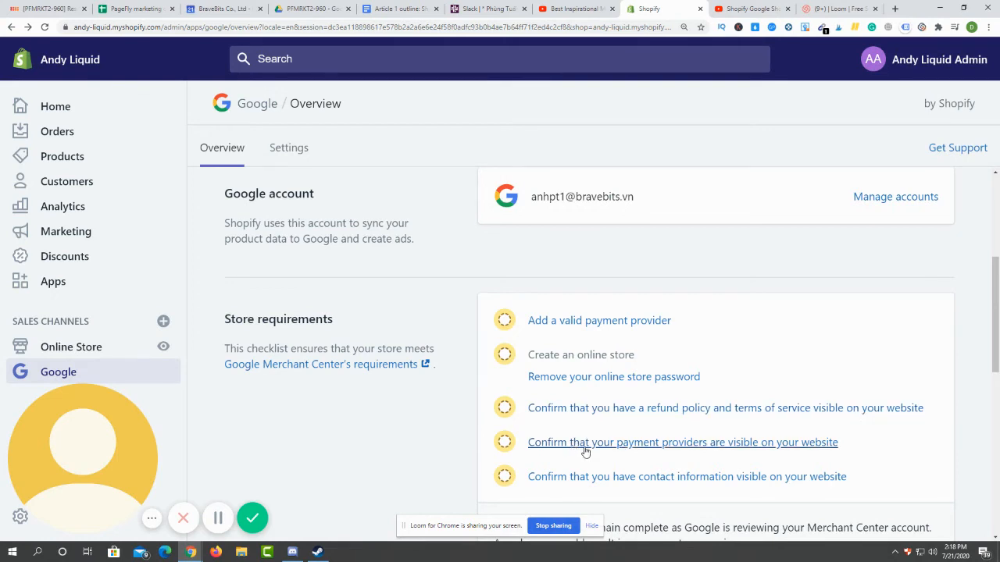
pyautogui.scroll(-3)
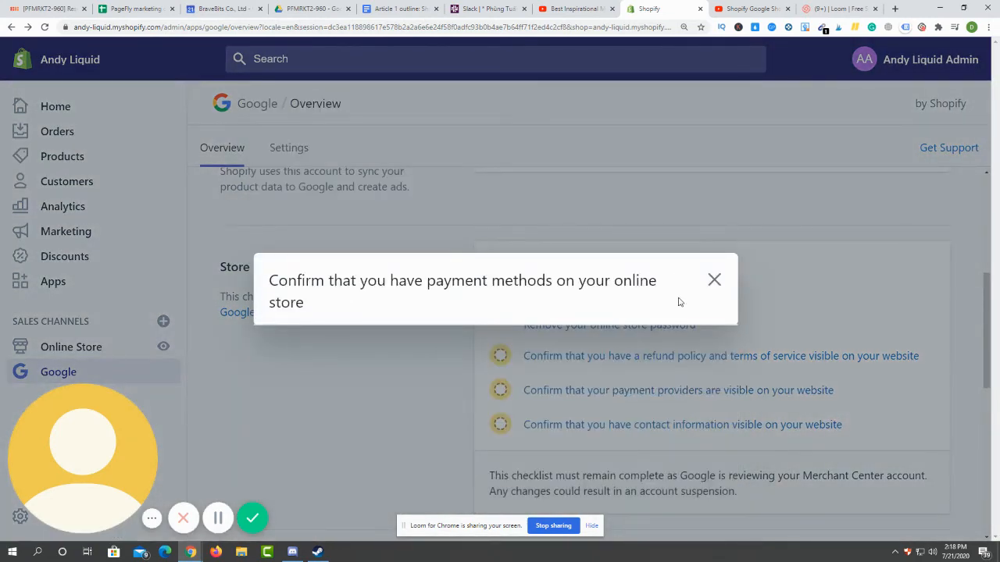
# Step: Dismiss the payment methods note to show the full store requirements checklist
pyautogui.click(714, 280)
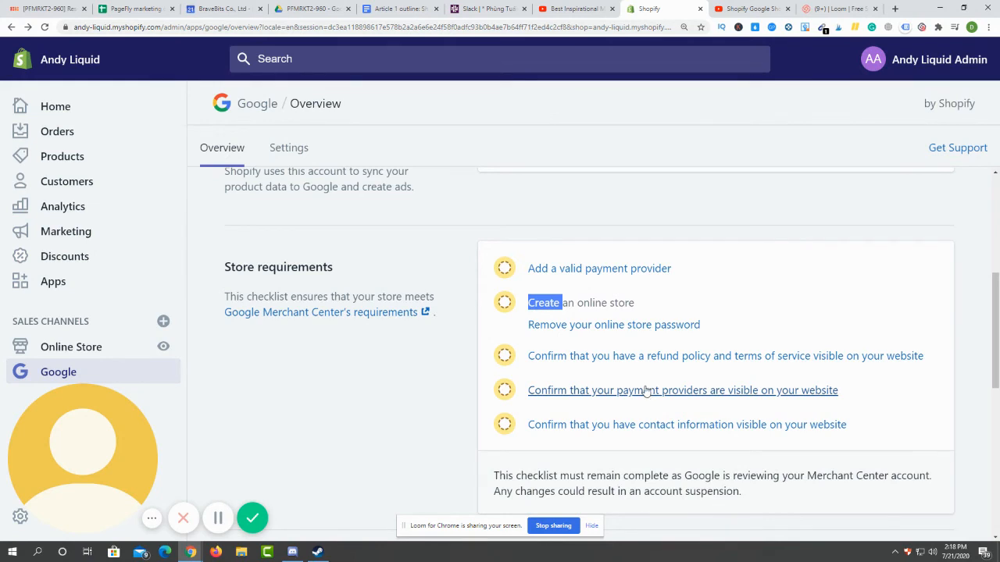
pyautogui.moveTo(642, 387)
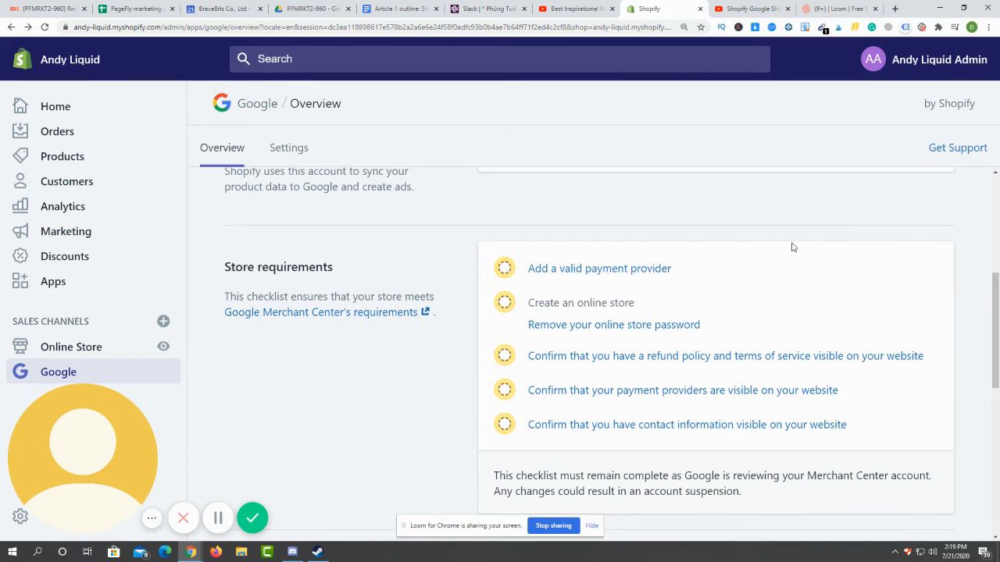
pyautogui.moveTo(780, 265)
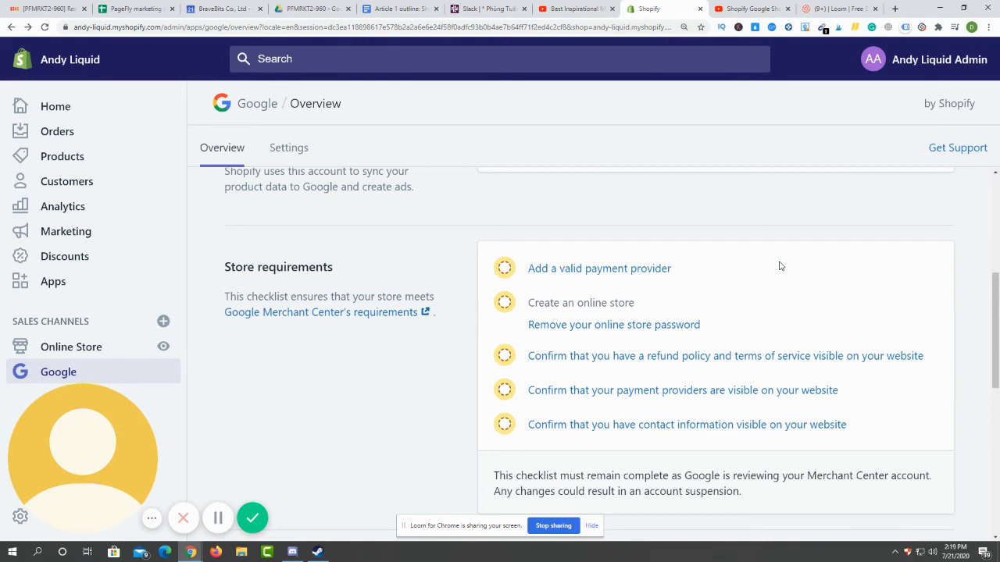
pyautogui.moveTo(763, 267)
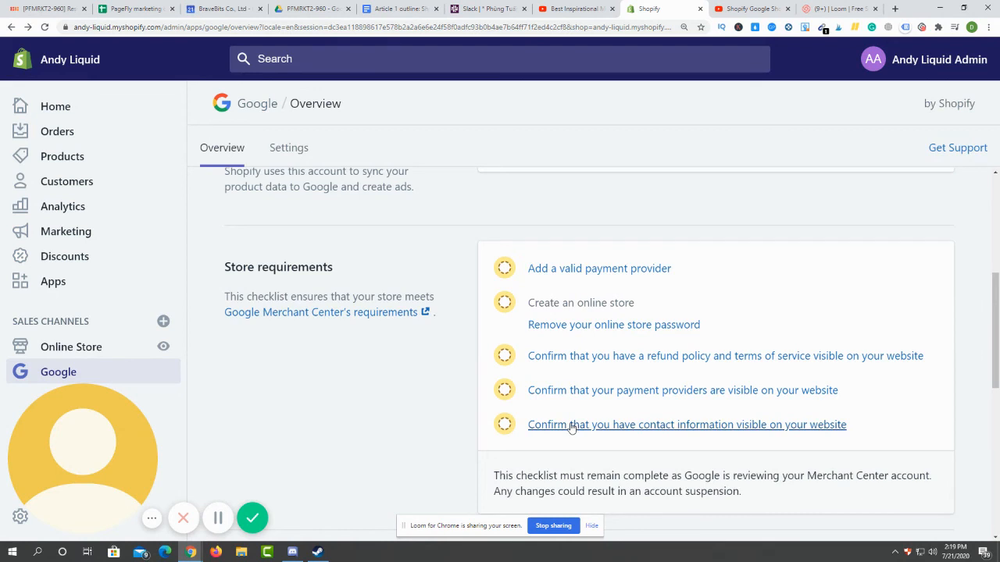
pyautogui.moveTo(580, 436)
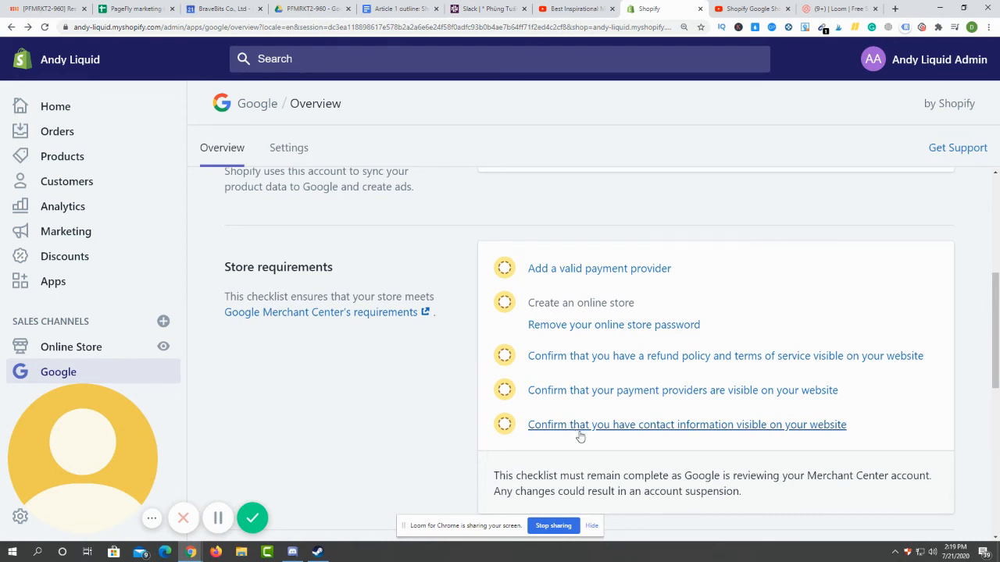
pyautogui.moveTo(632, 434)
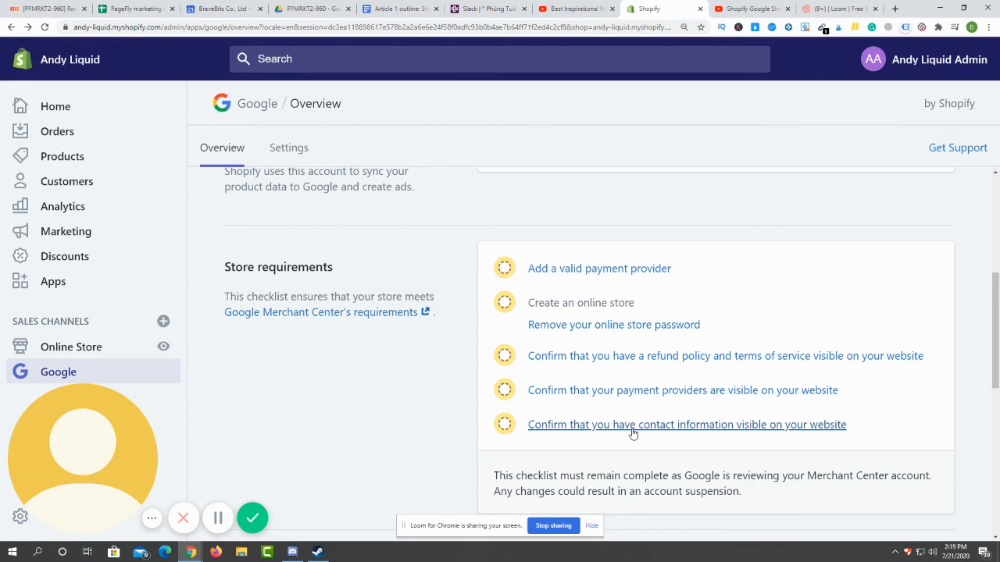
pyautogui.scroll(-3)
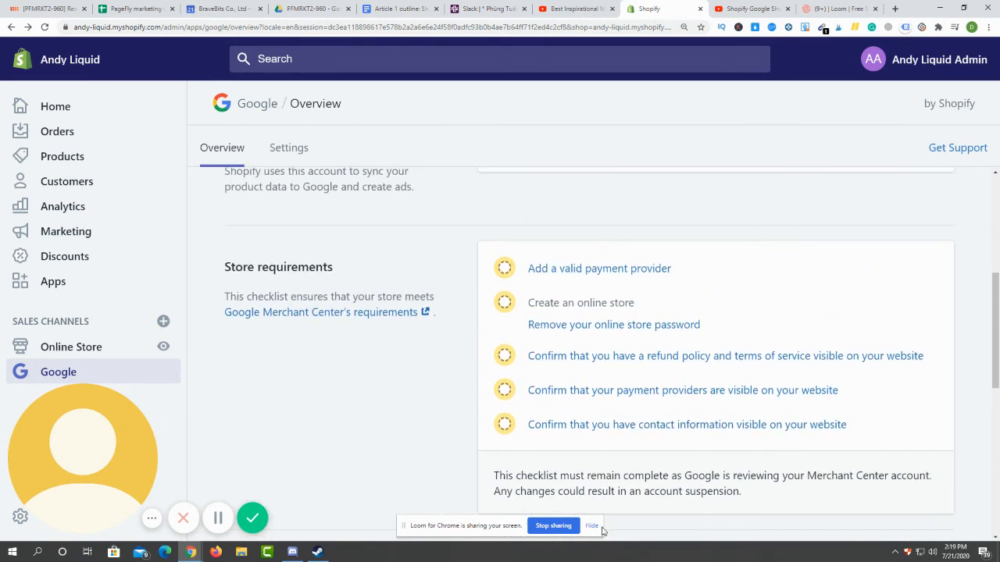
pyautogui.moveTo(478, 488)
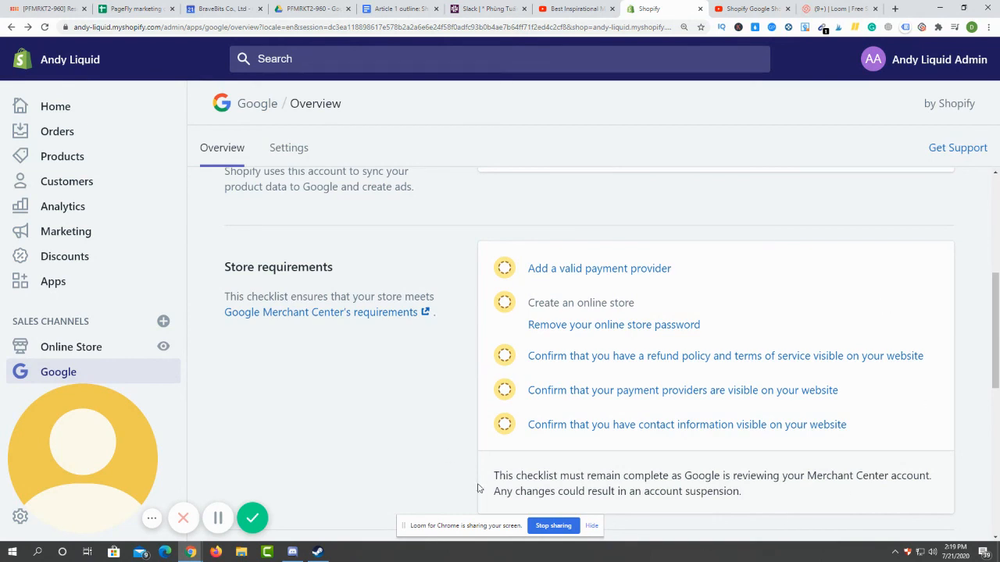
pyautogui.moveTo(825, 420)
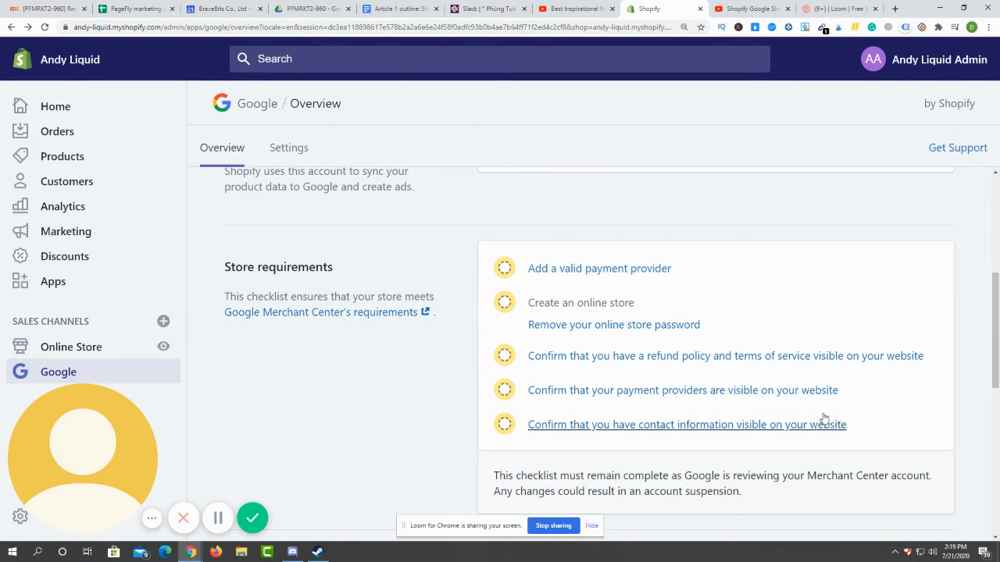
# Step: Bring the Marketing section's Smart Shopping campaign 'Start set up' into view
pyautogui.scroll(-3)
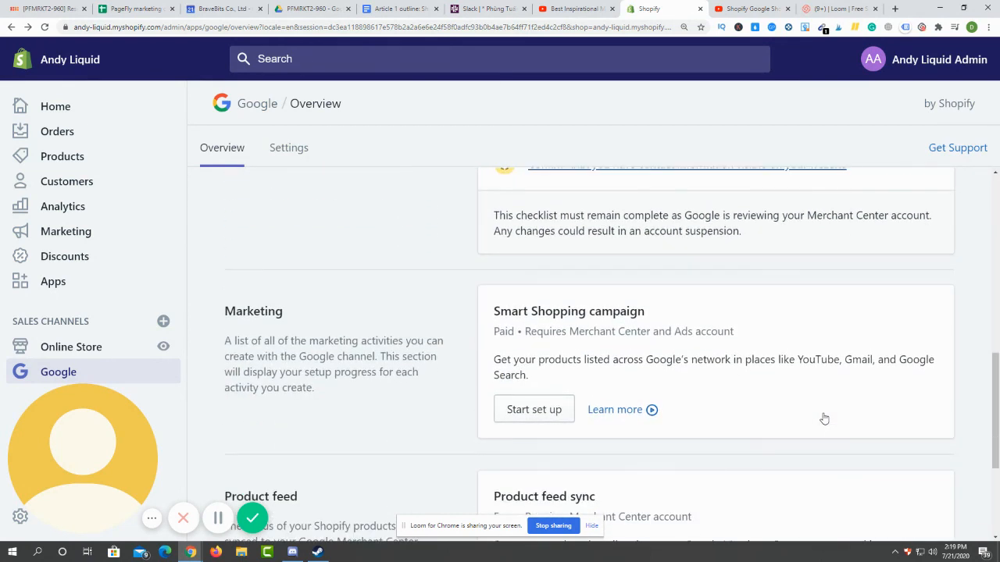
pyautogui.moveTo(412, 394)
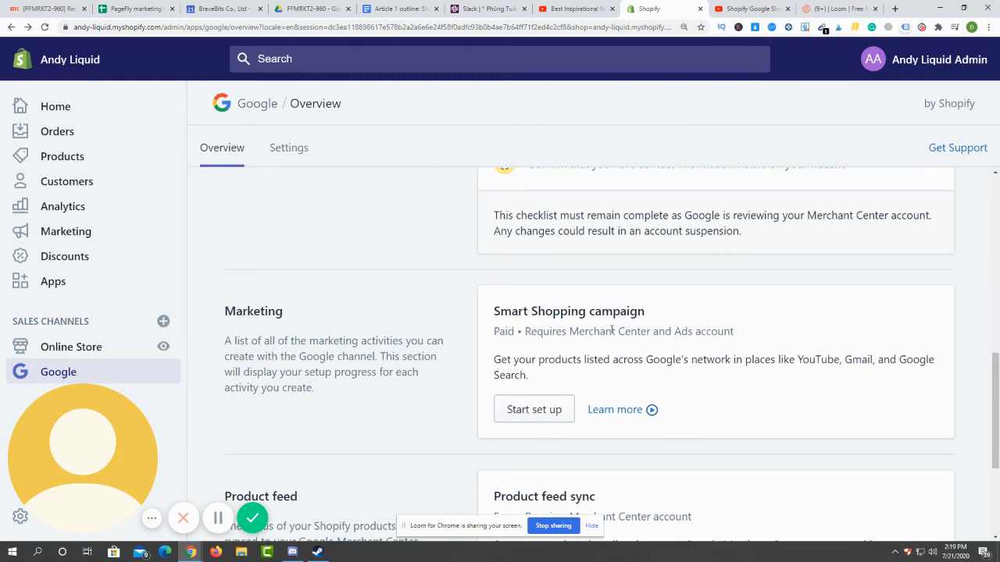
pyautogui.moveTo(549, 422)
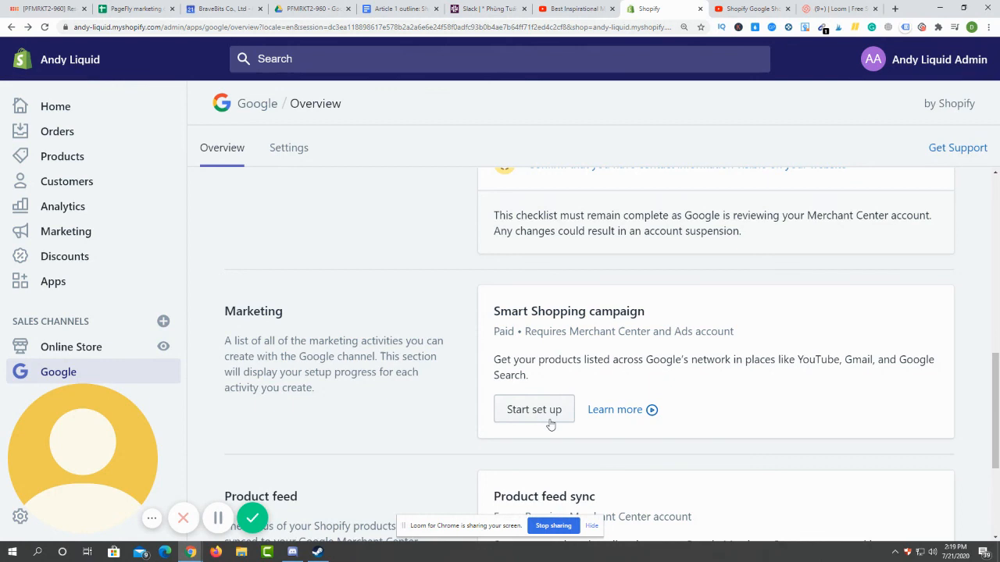